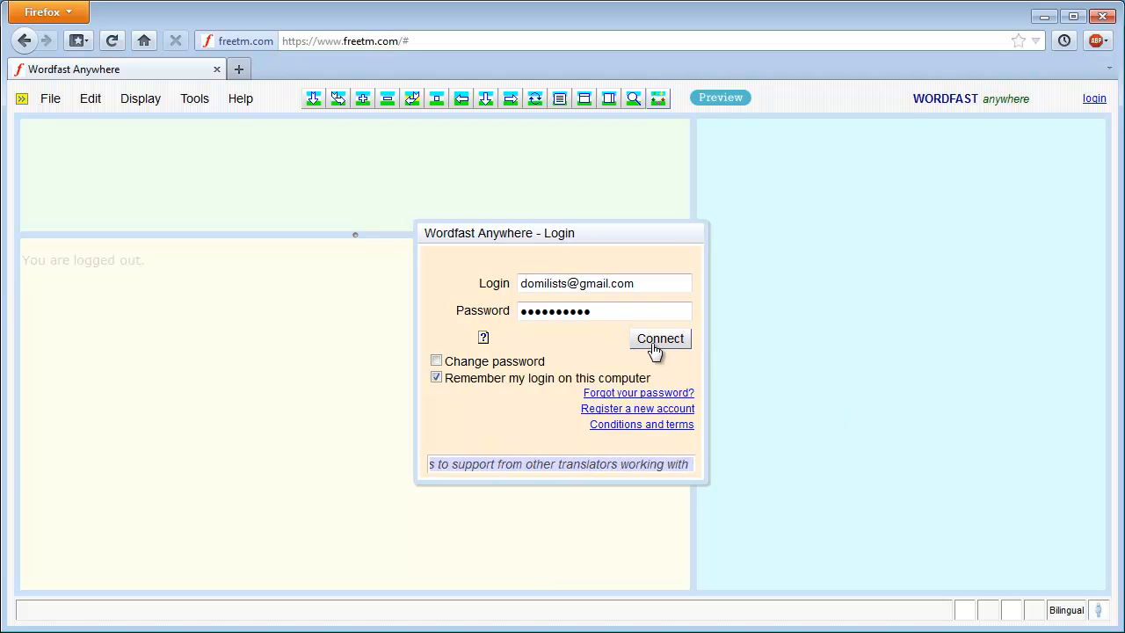
Connect with the saved login and password to reach the empty workspace
click(659, 338)
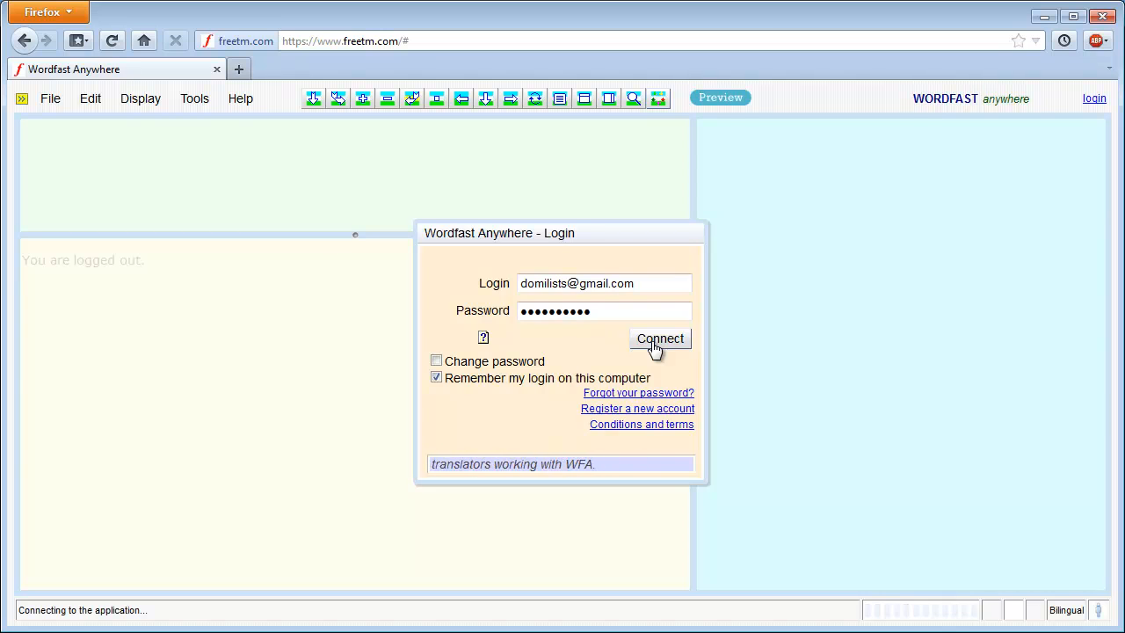
click(659, 337)
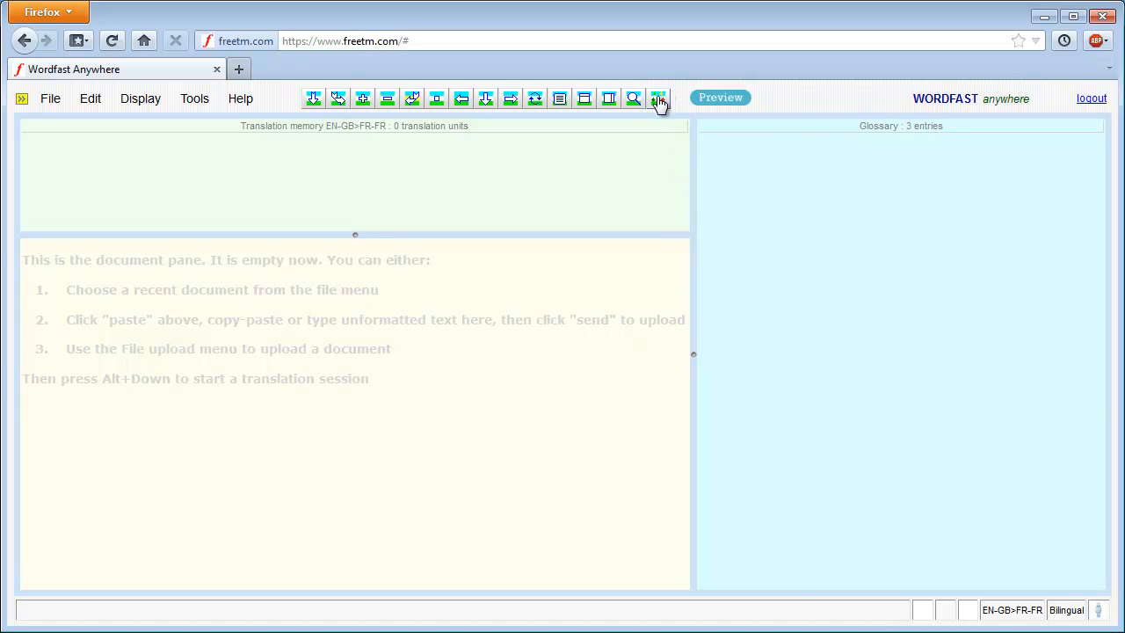
Bring up the TMs and glossaries manager listing the en-gb>fr-fr memory and glossary
click(658, 98)
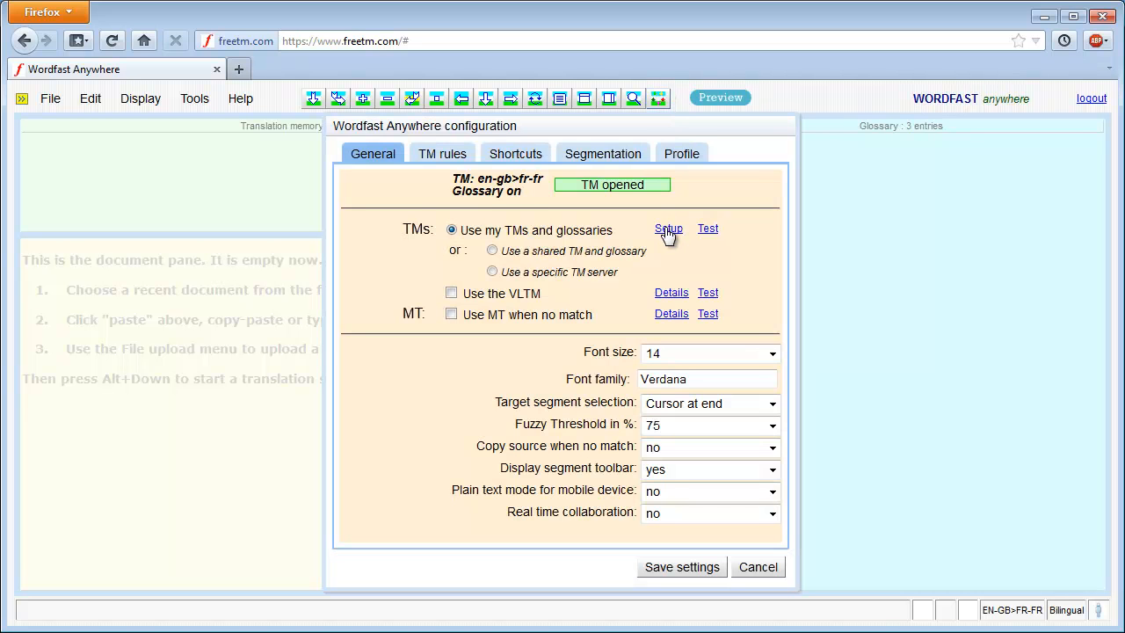
click(668, 228)
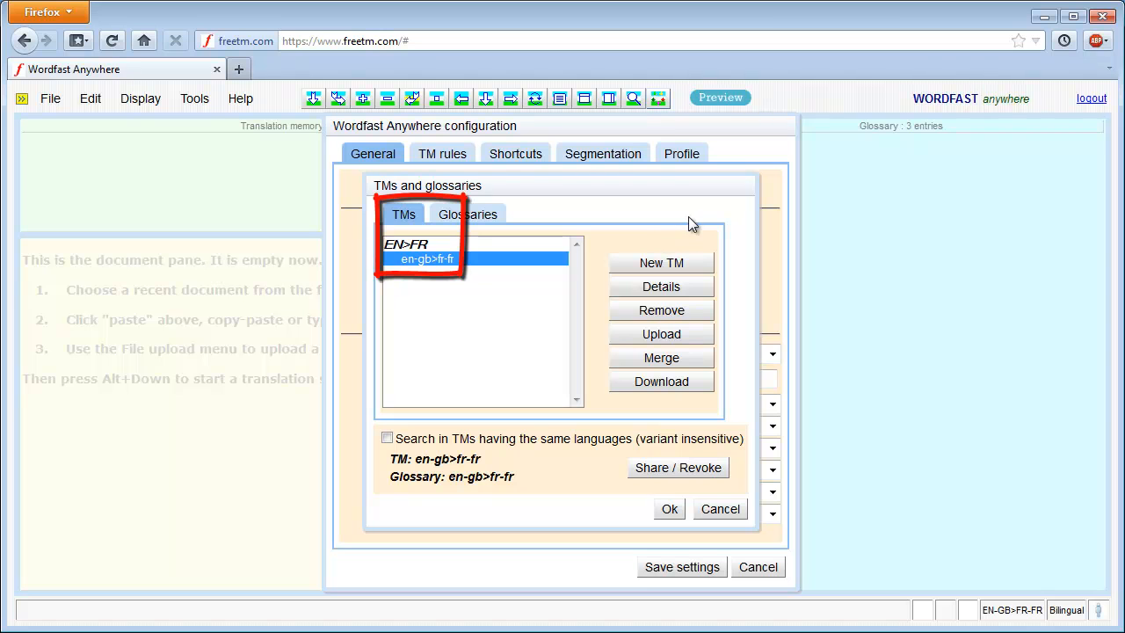
click(468, 214)
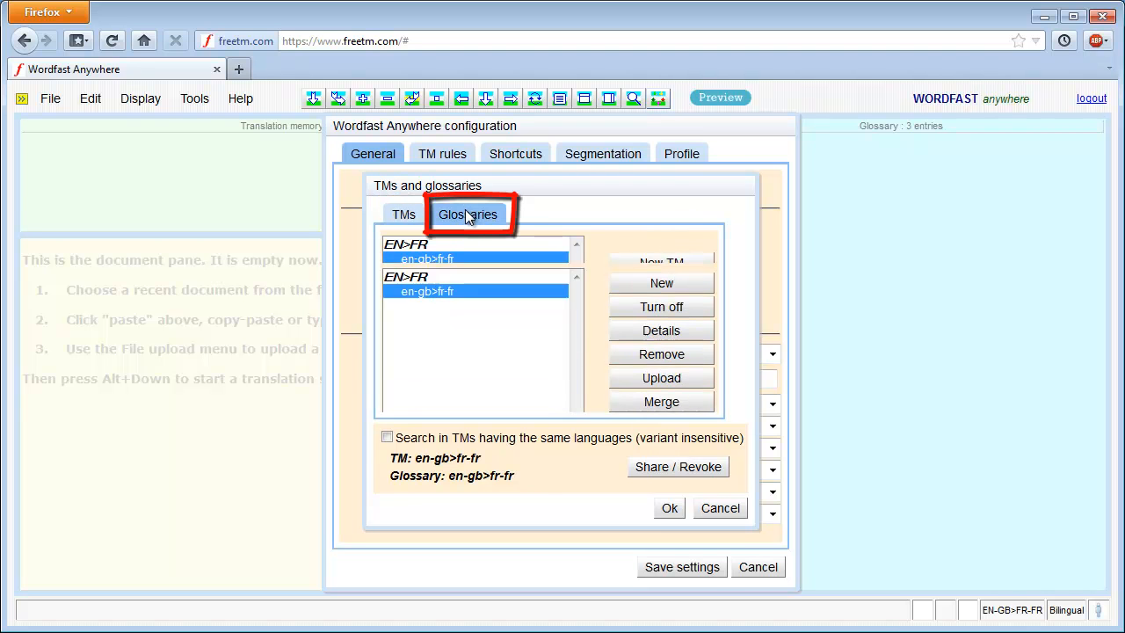
click(468, 214)
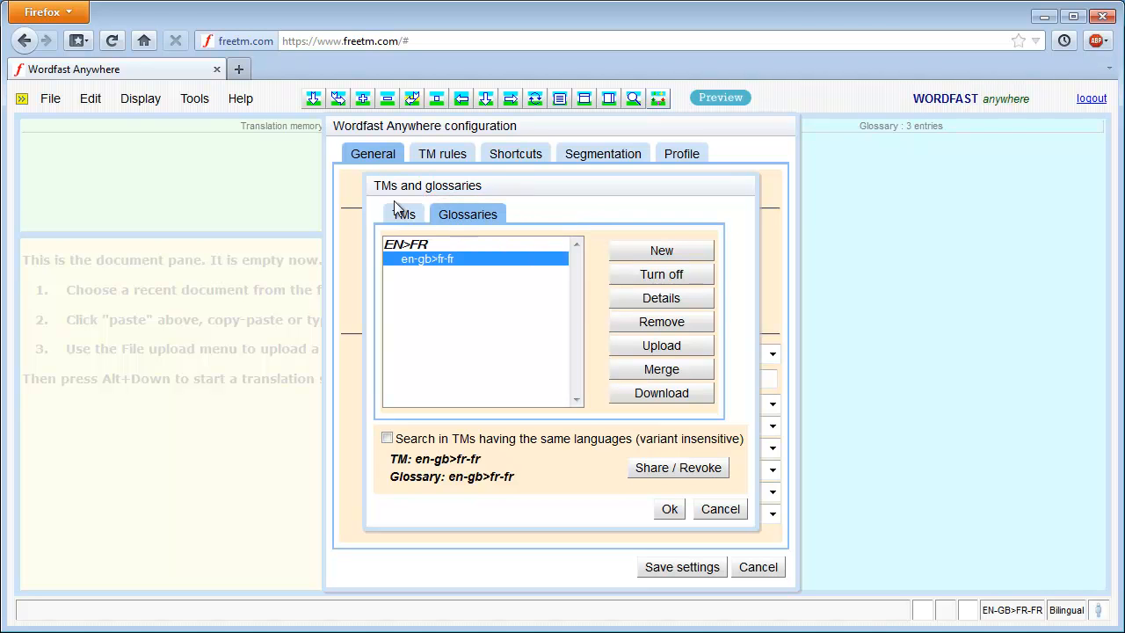
click(405, 214)
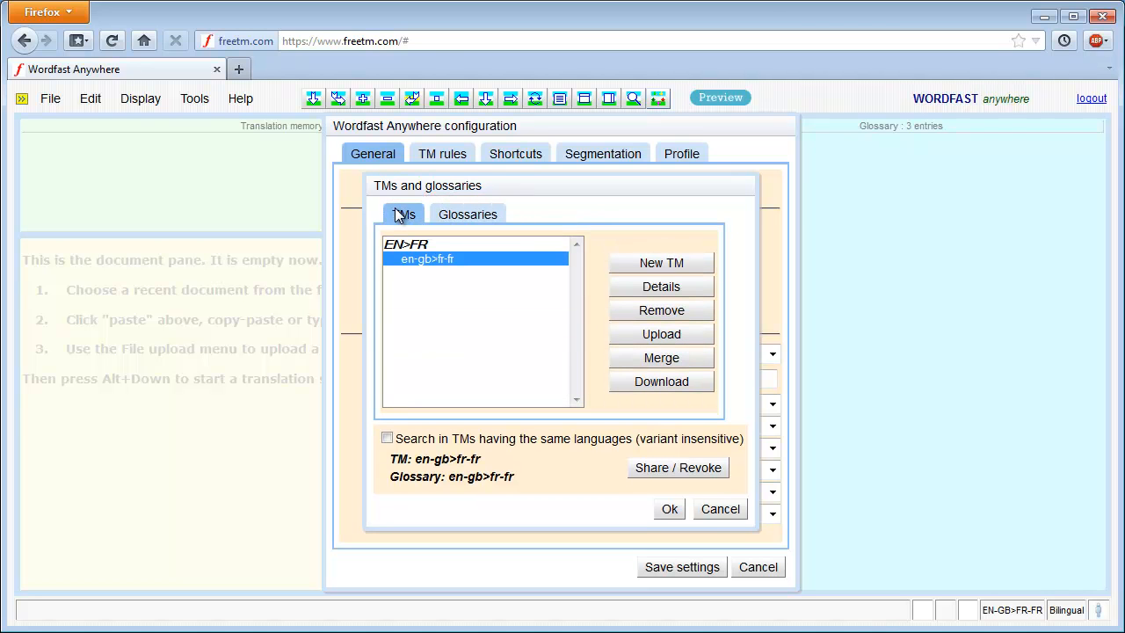
mouse_move(636, 431)
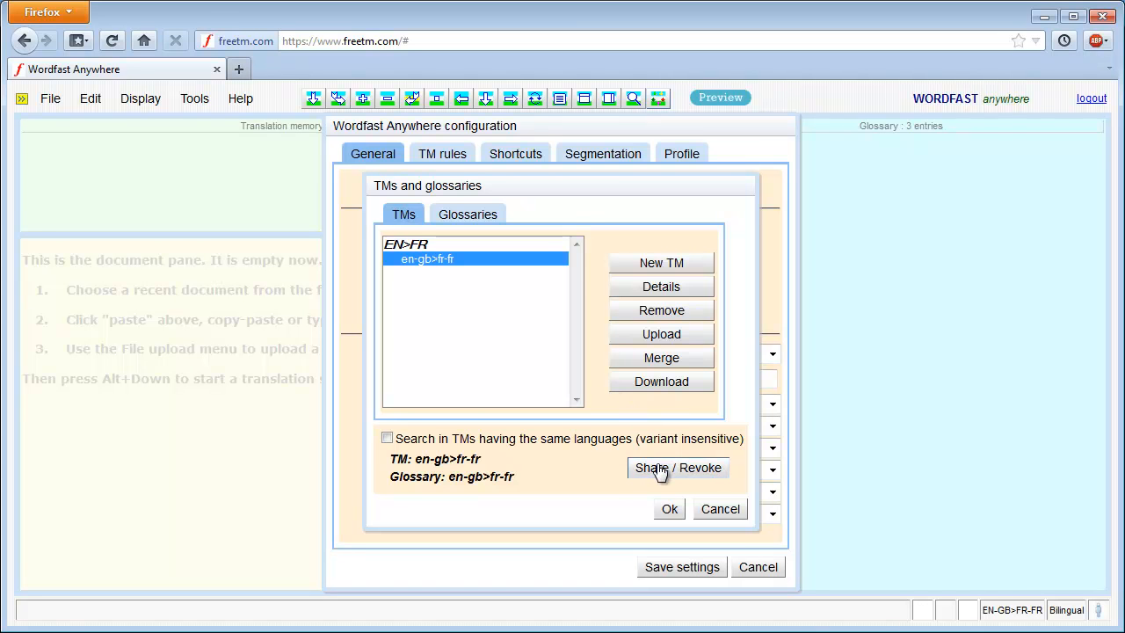
click(679, 468)
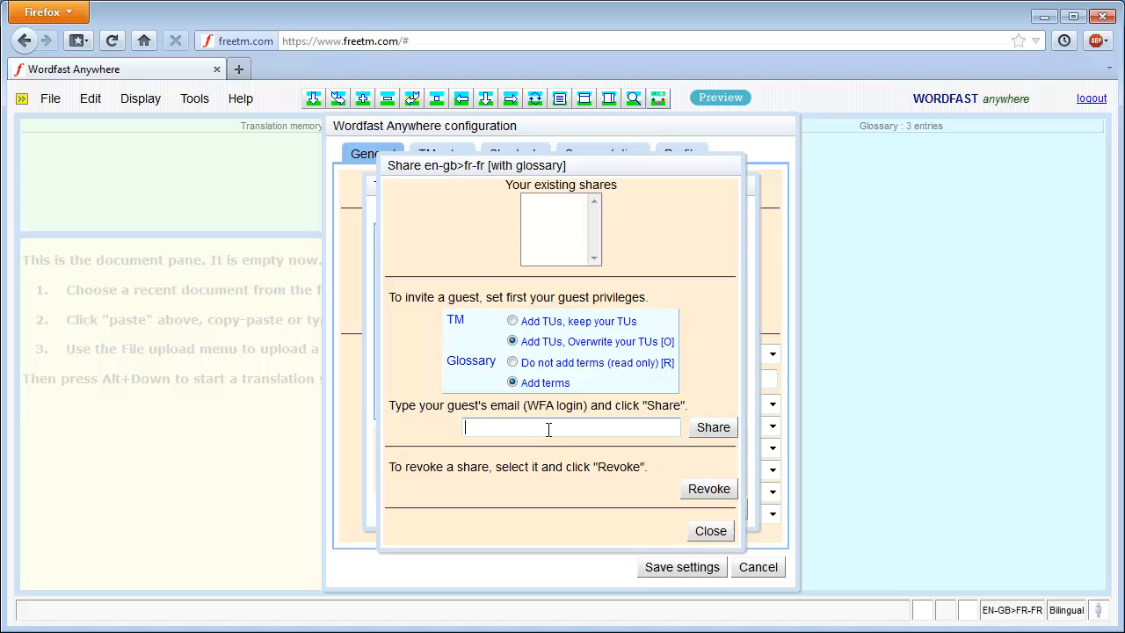
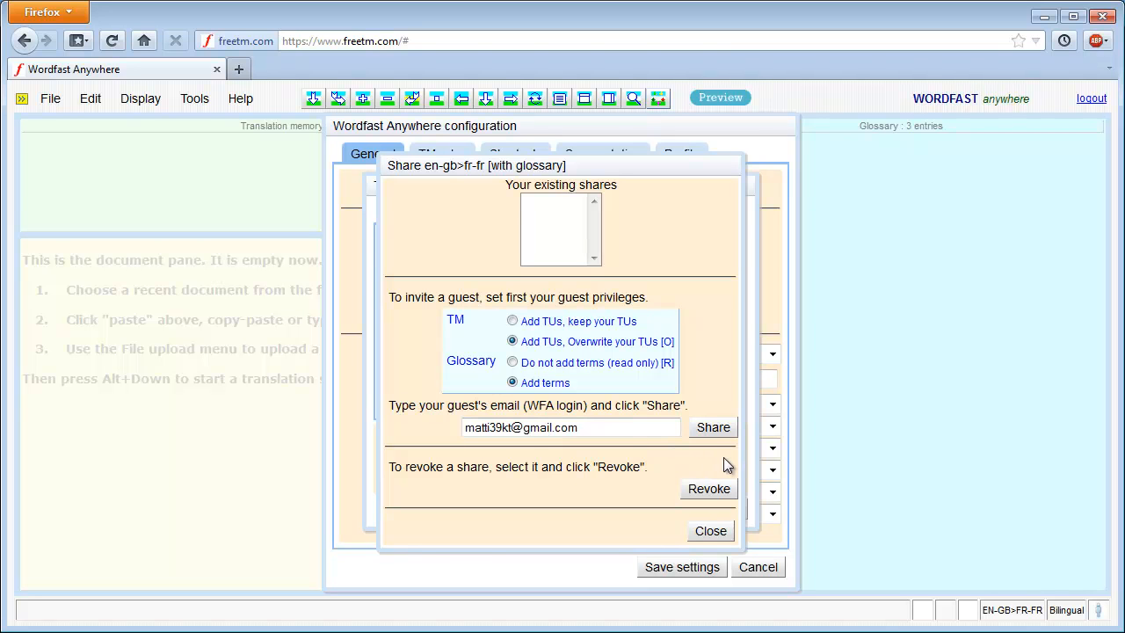
click(714, 427)
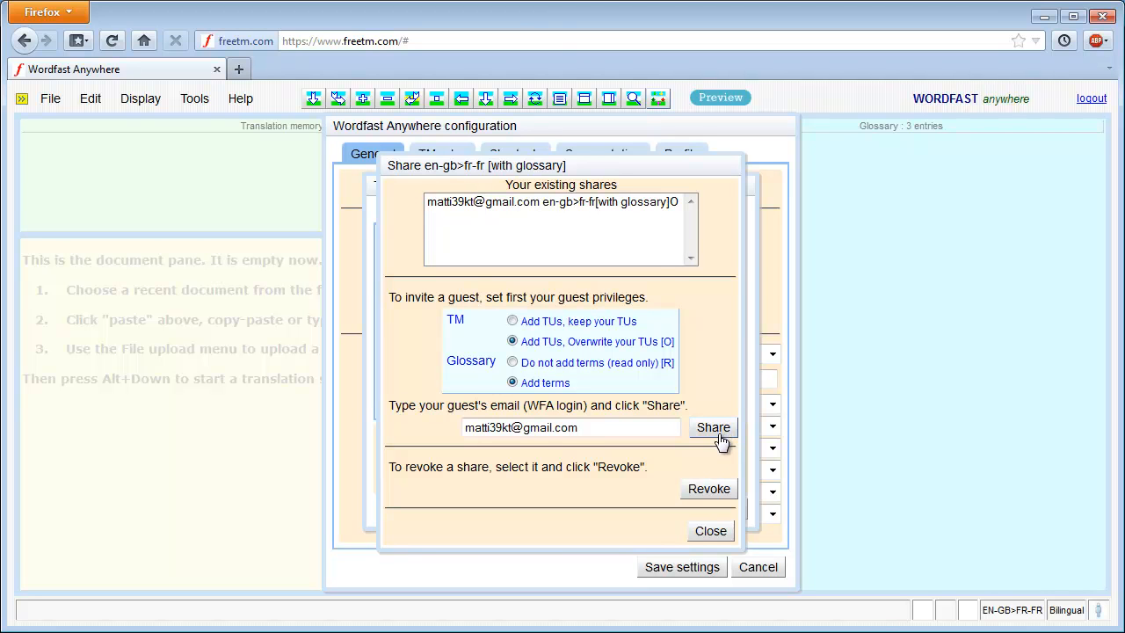
click(710, 531)
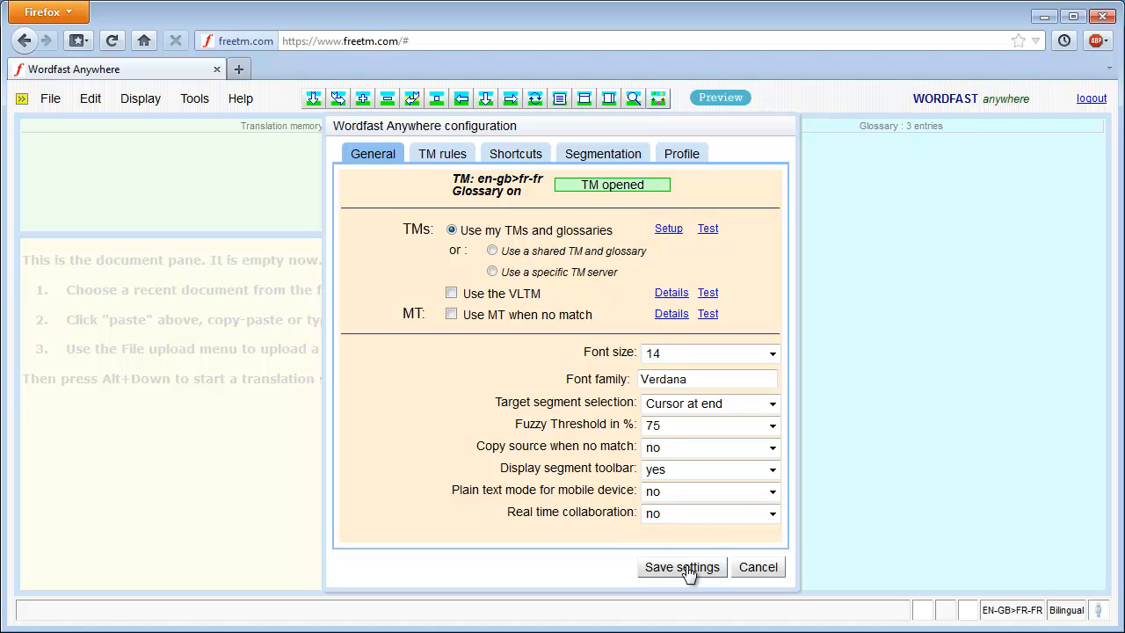
click(680, 566)
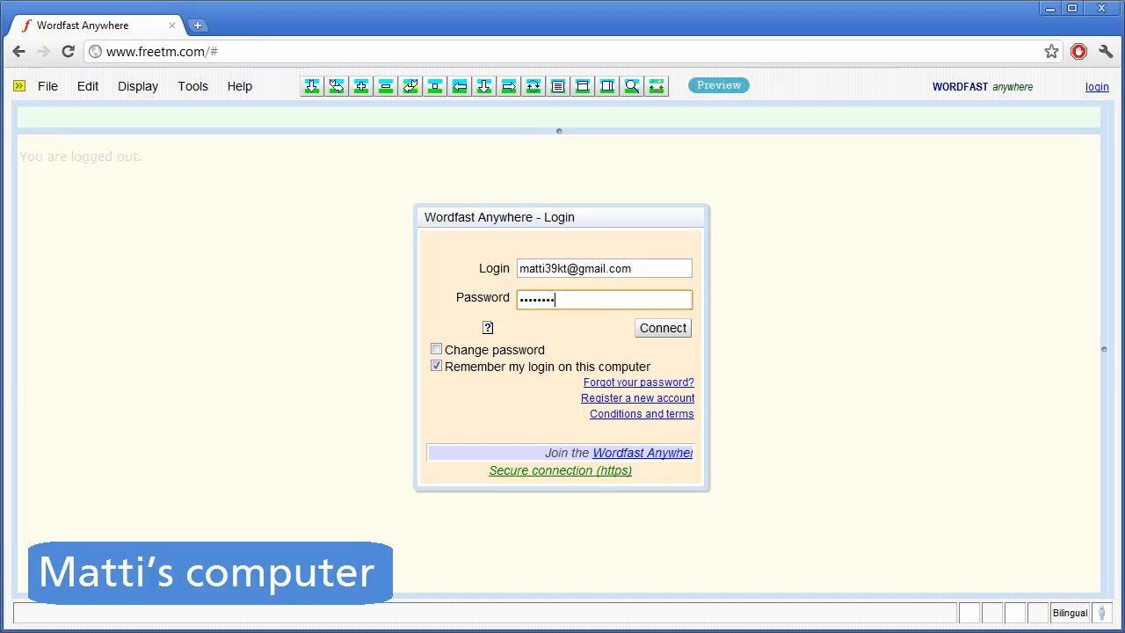
Connect as the guest translator and bring up the workspace configuration
click(663, 329)
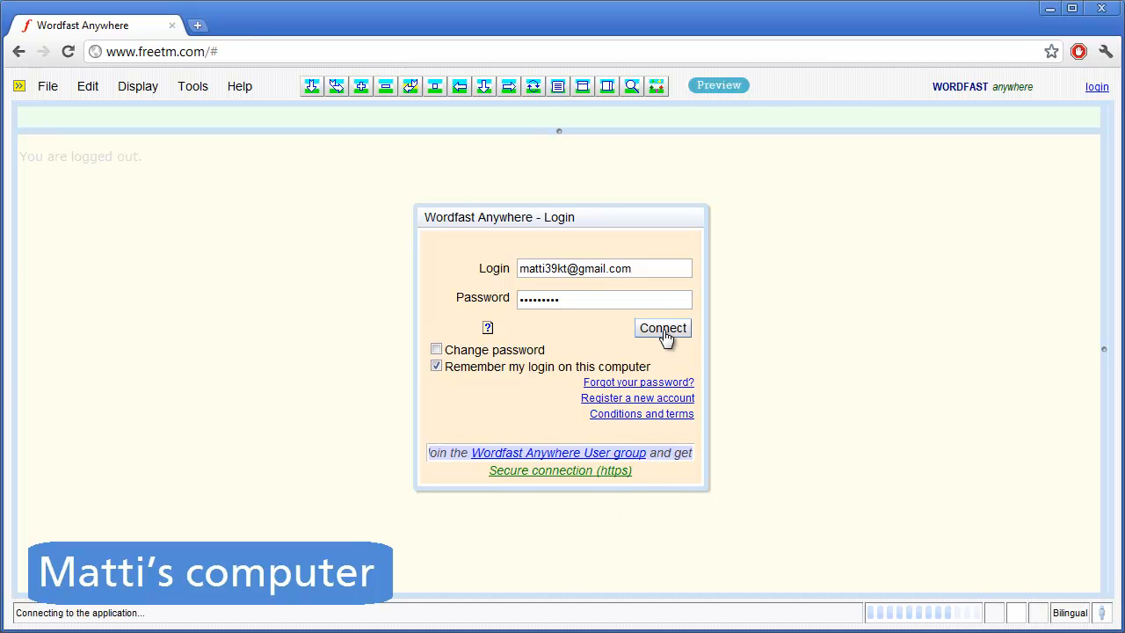
click(663, 329)
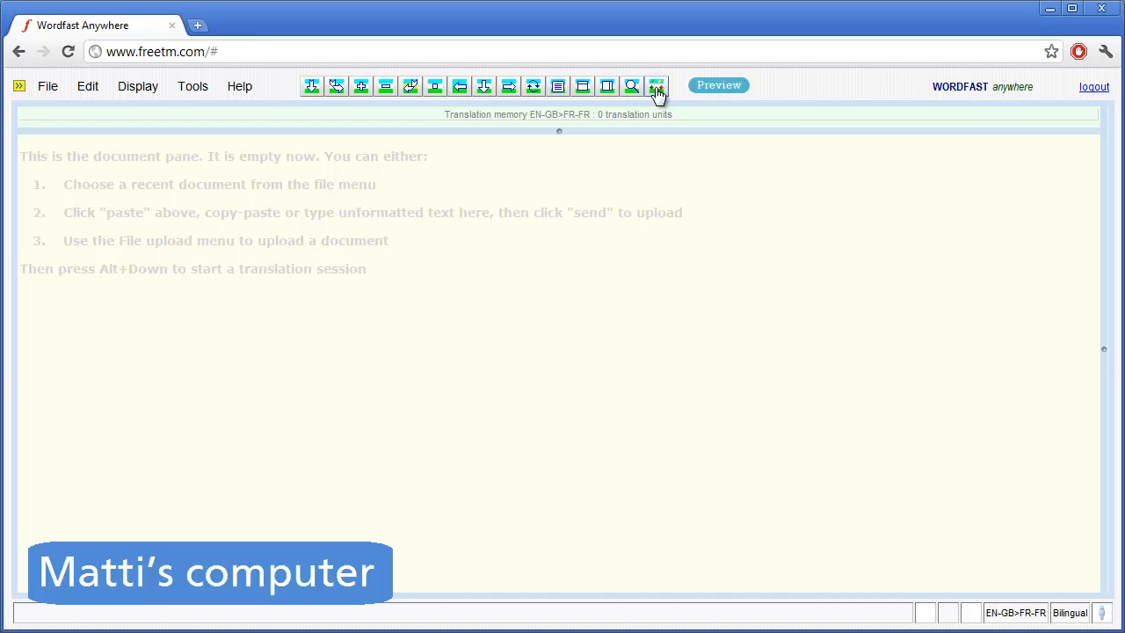
click(658, 85)
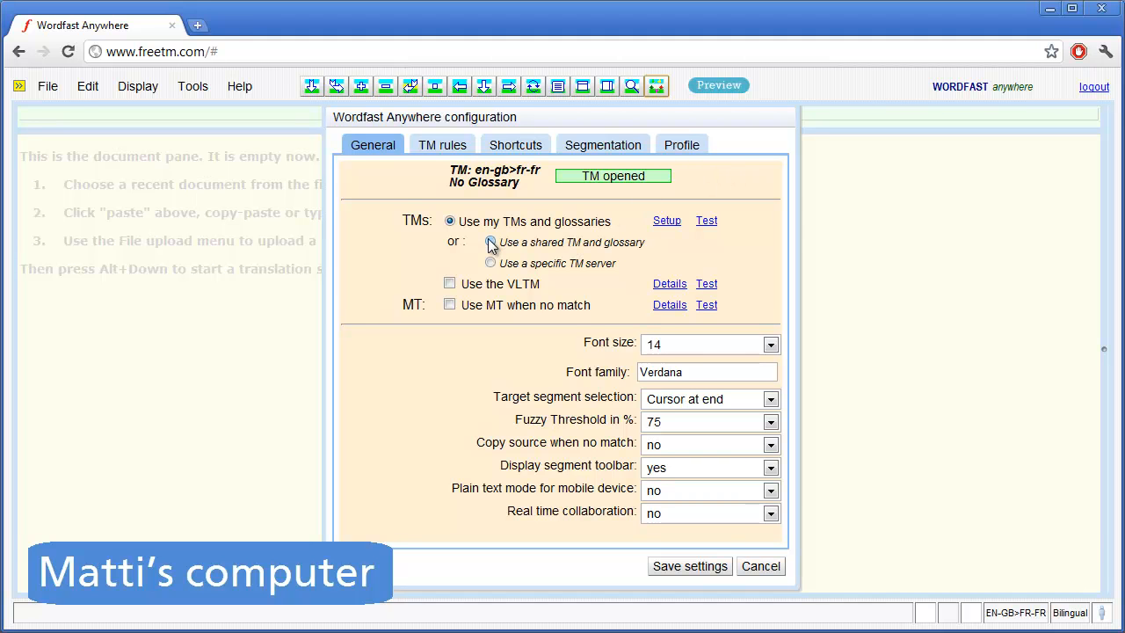
Join the host's shared en-gb>fr-fr TM and glossary as the active memory
click(489, 242)
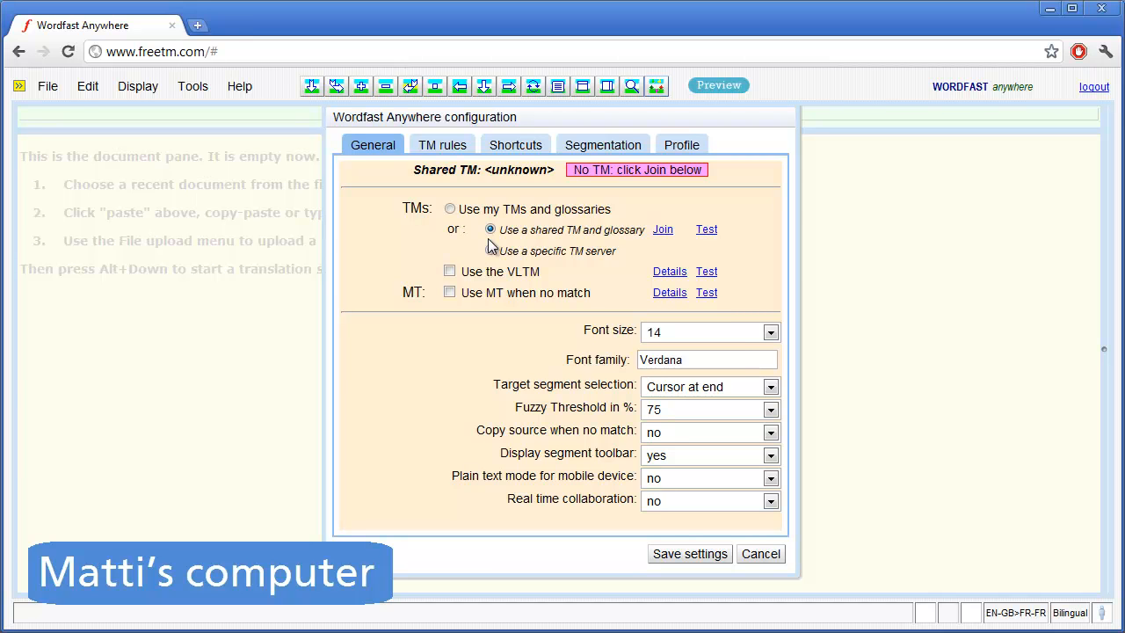
click(661, 229)
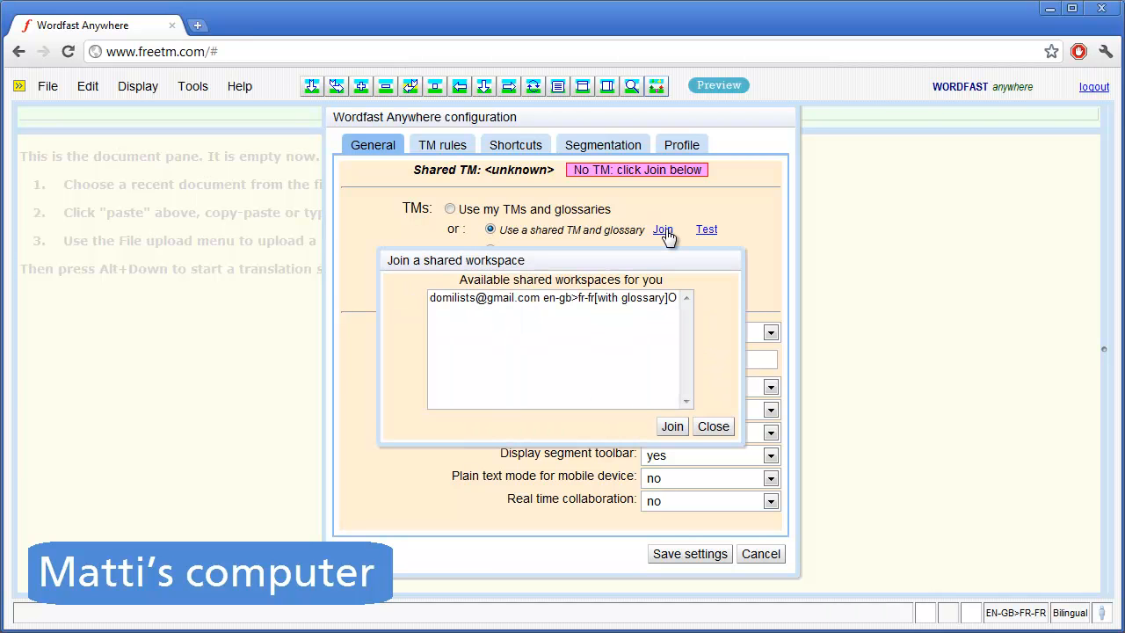
mouse_move(589, 372)
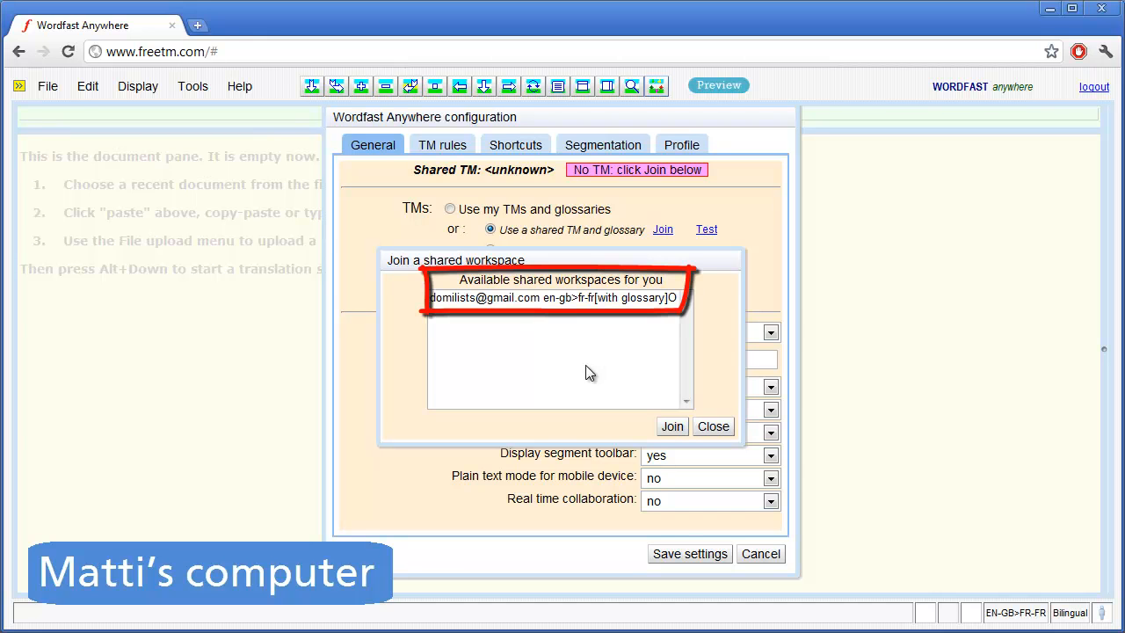
click(552, 297)
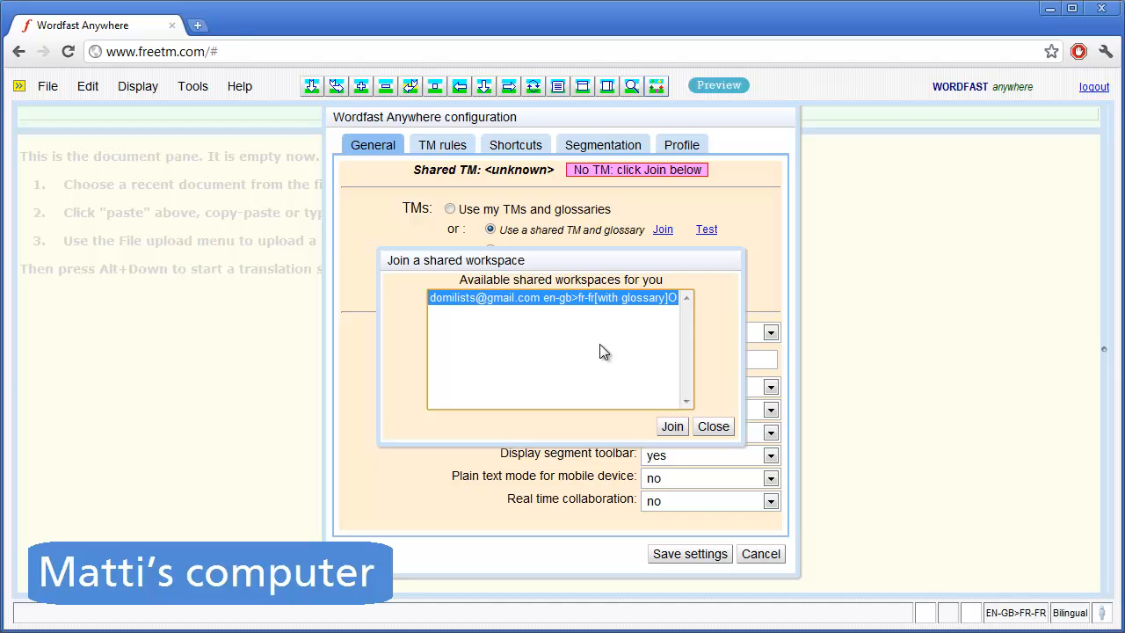
mouse_move(671, 427)
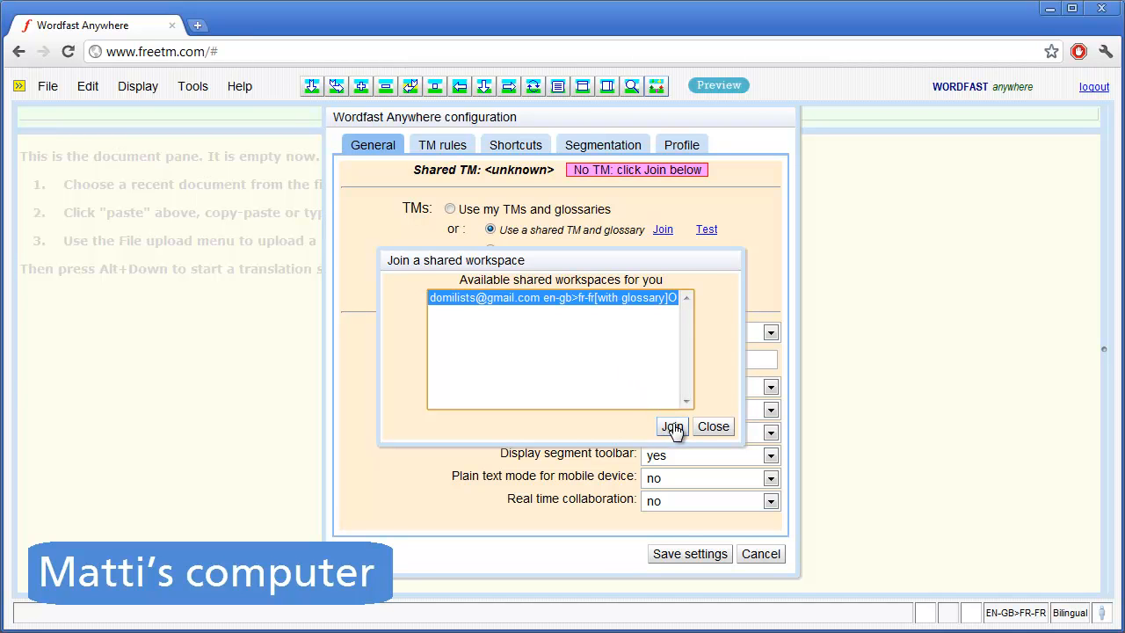
click(672, 427)
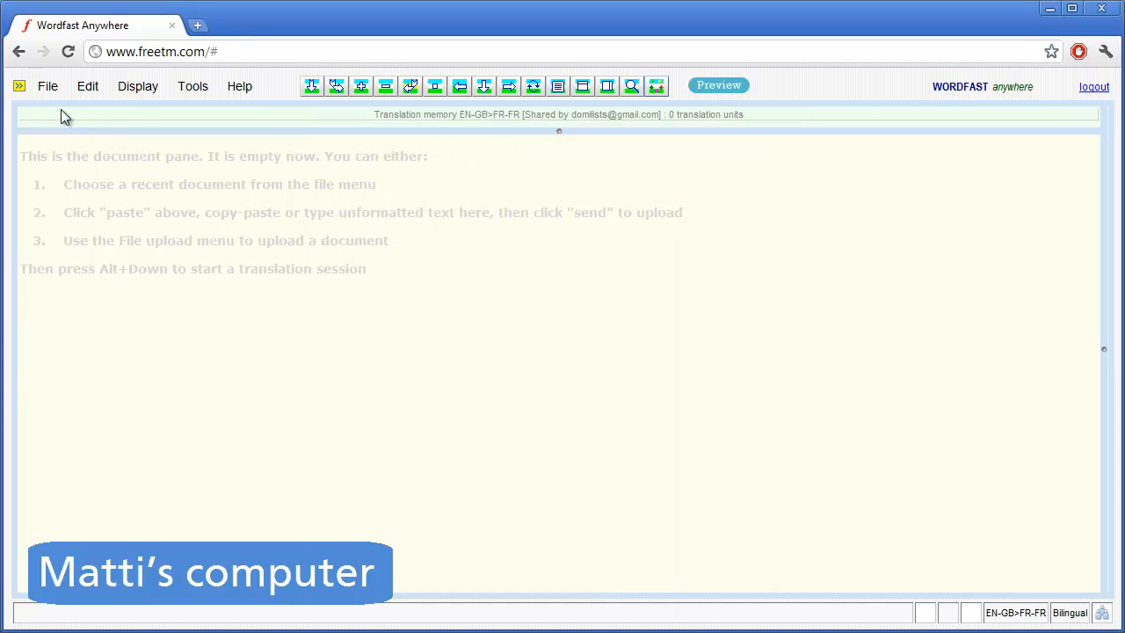
Translate the title 'Comparaison de deux outils de traduction, Wordfast et Trados' and add translation tools = outils de traduction to the glossary
click(47, 86)
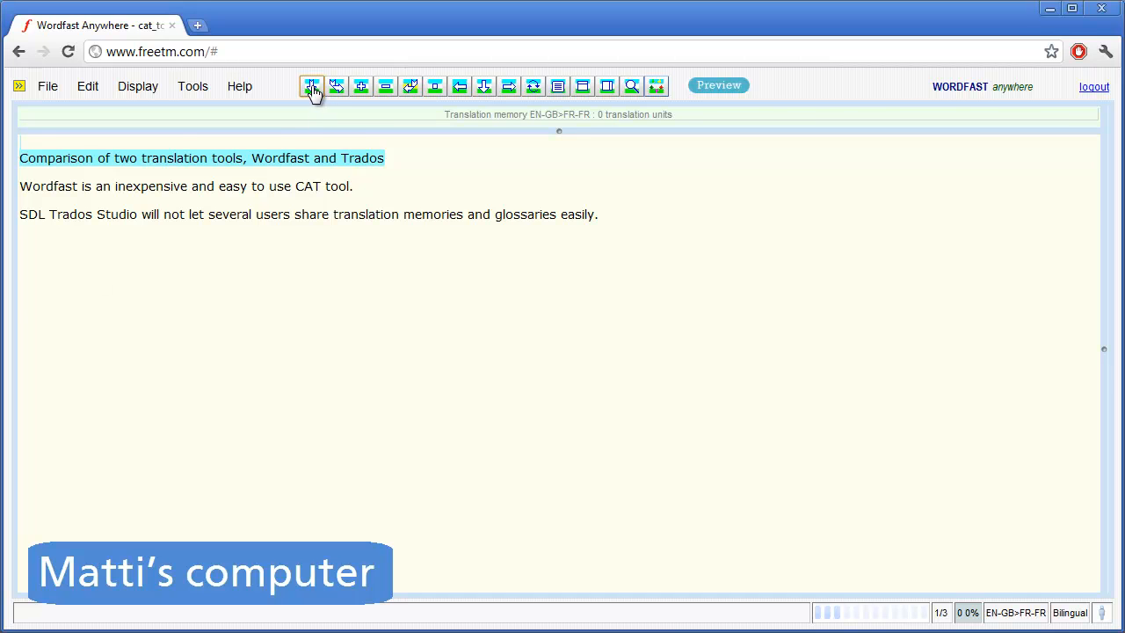
click(309, 84)
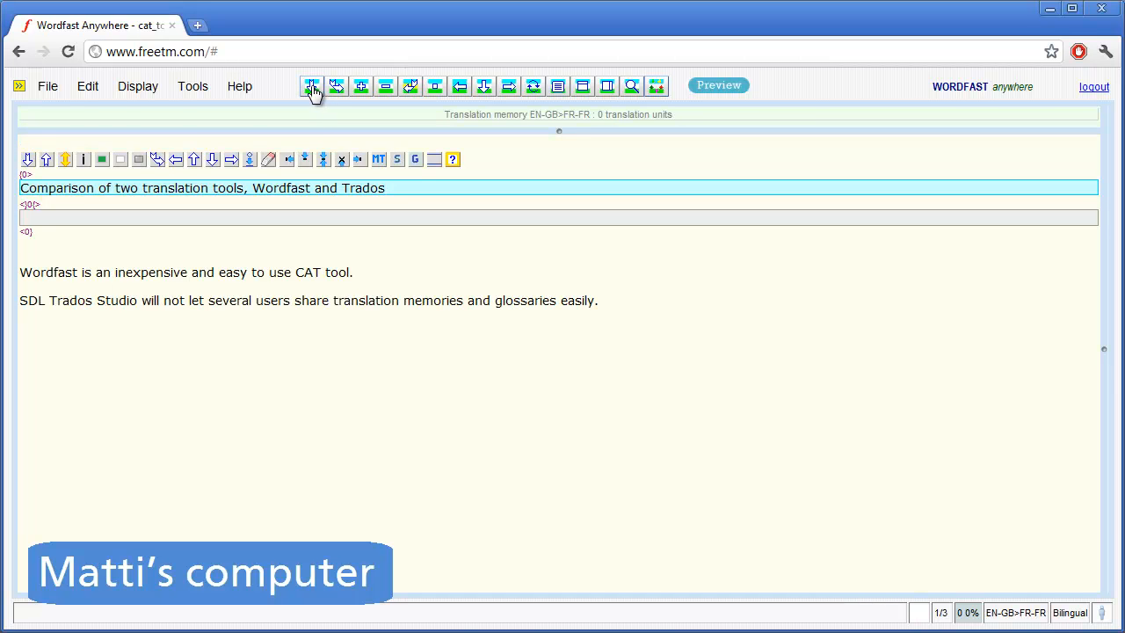
text(Comparaison de deux outils de traduction, Wordfast et Trados)
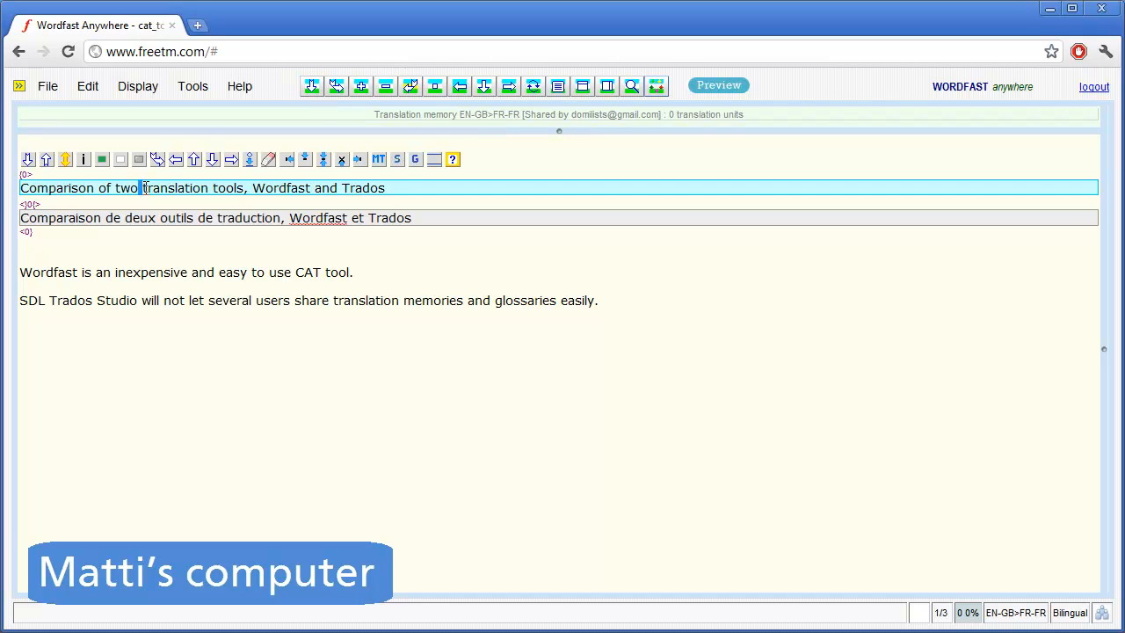
drag(141, 188, 241, 188)
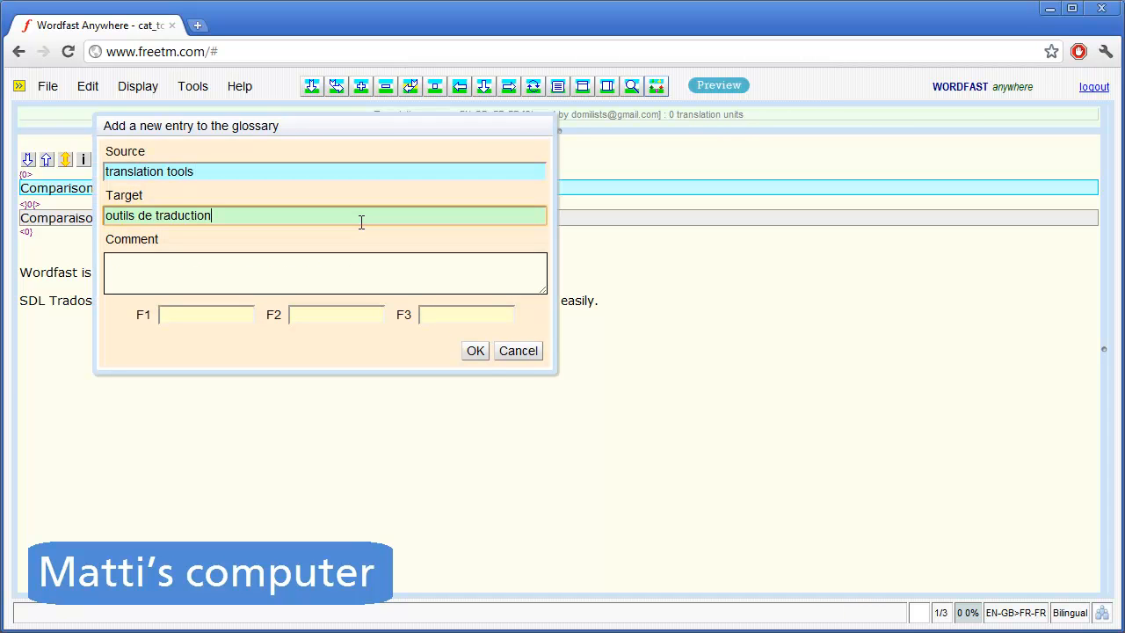
click(474, 352)
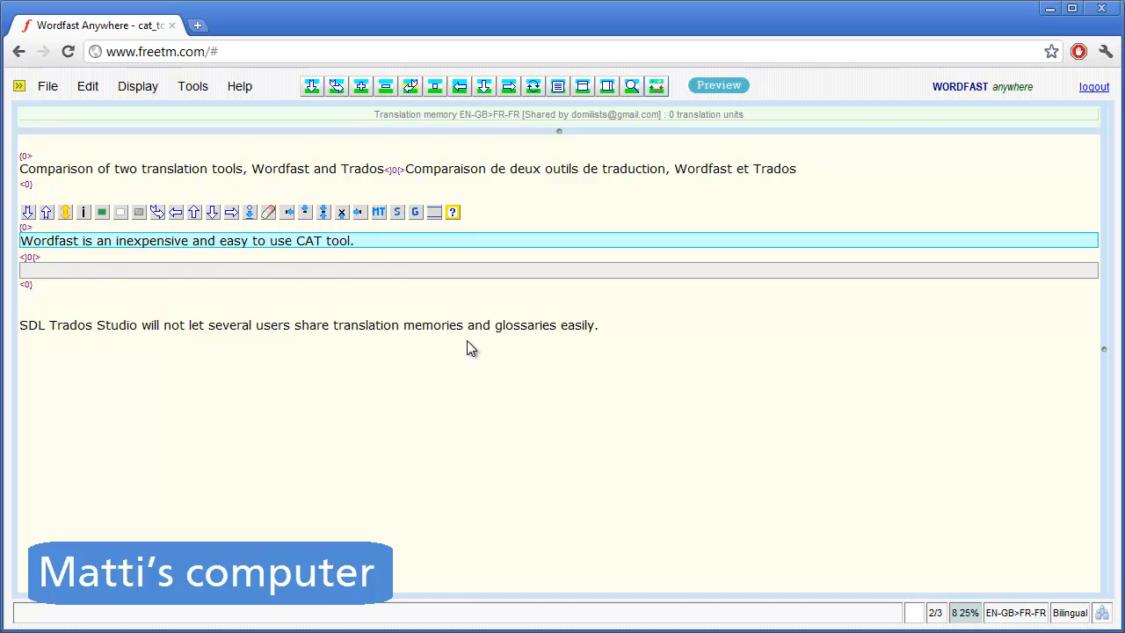
Translate segment 2 as 'Wordfast est un outil de TAO bon marché et facile à utiliser.'
text(Wordfast est un outil de TAO bon marché et facile à utiliser.)
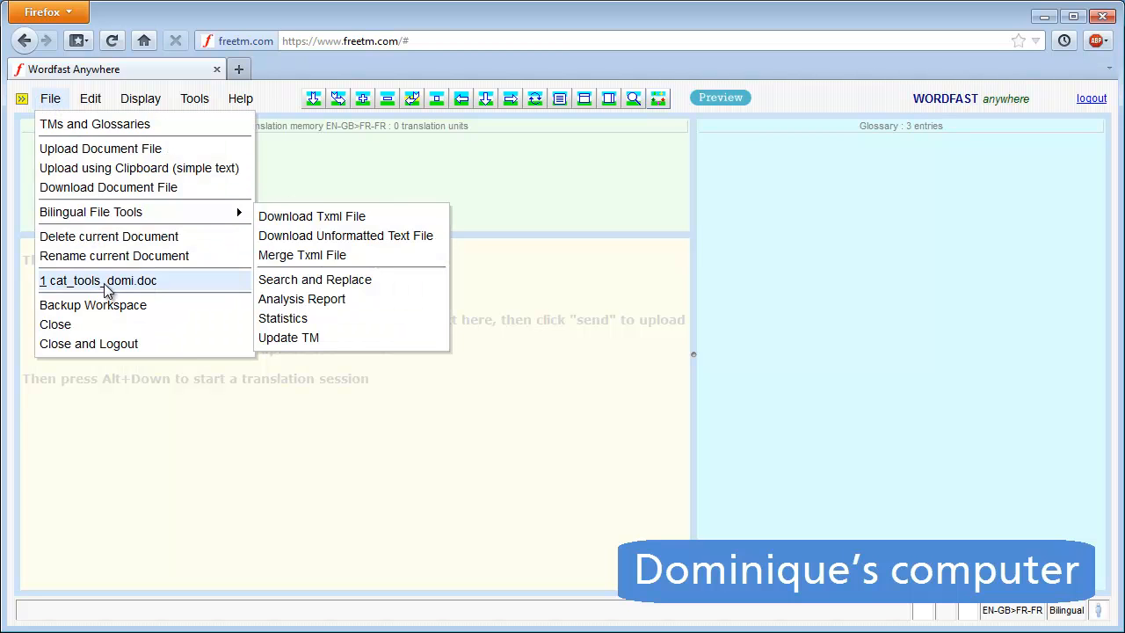
Open the host's comparison document and fill its title from the 100% shared-memory match
click(99, 281)
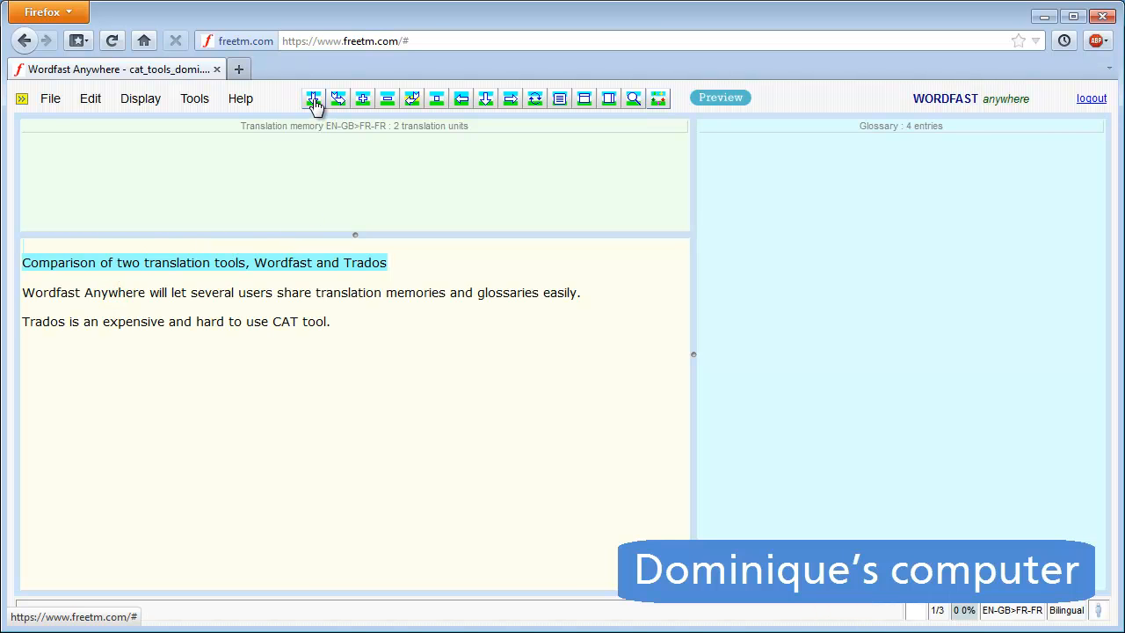
click(313, 98)
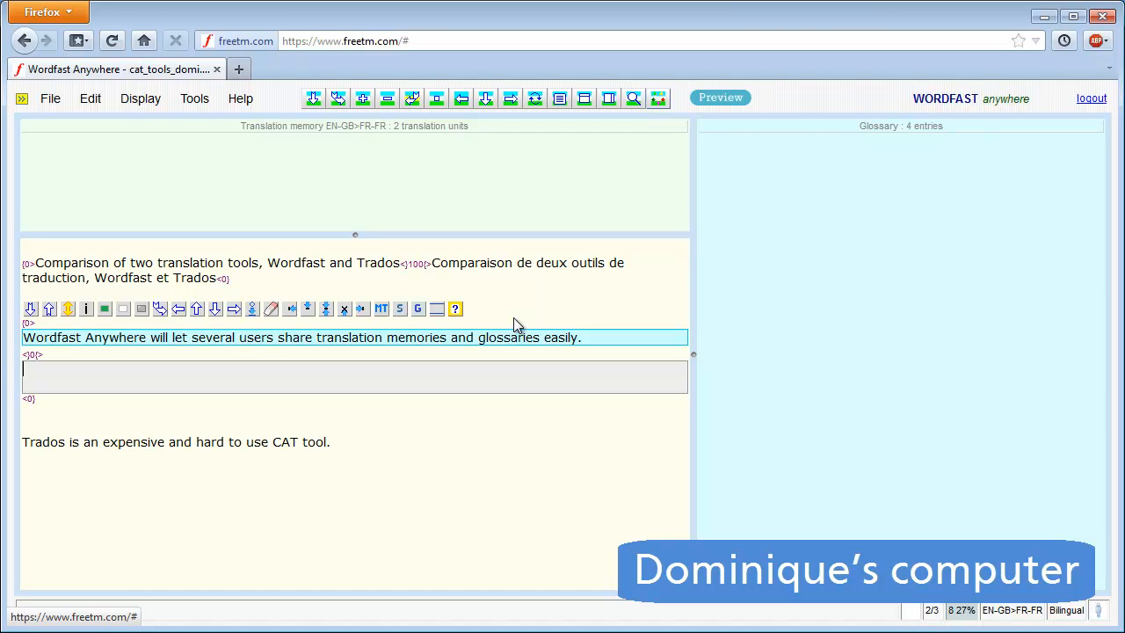
Translate the sharing sentence as 'Wordfast Anywhere permet à plusieurs utilisateurs de partager des mémoires de traduction…' and add translation memories = mémoires de traduction to the glossary
text(Wordfast Anywhere permet à plusieurs utilisateurs de partager des mémoires de traduction et des glossaires facilement.)
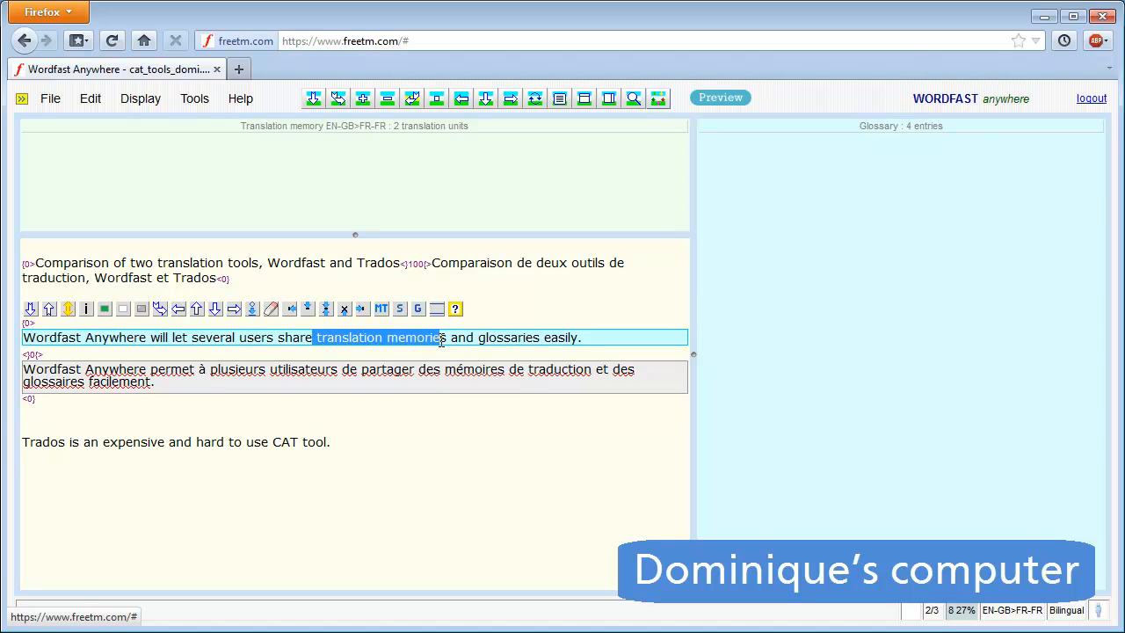
click(418, 309)
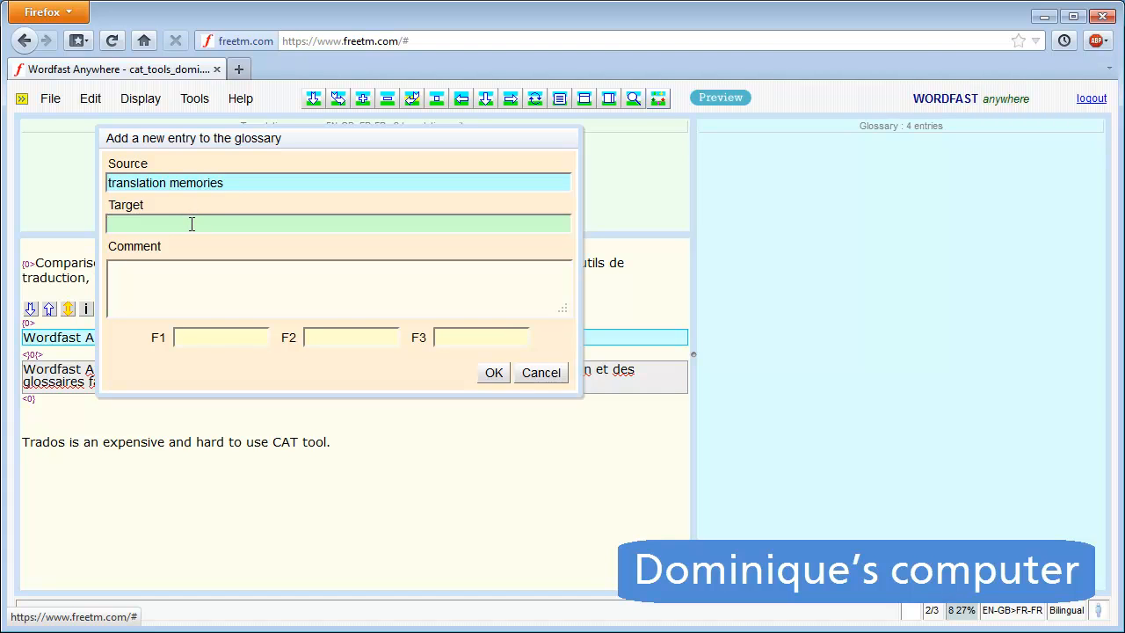
text(mémoires de traduction)
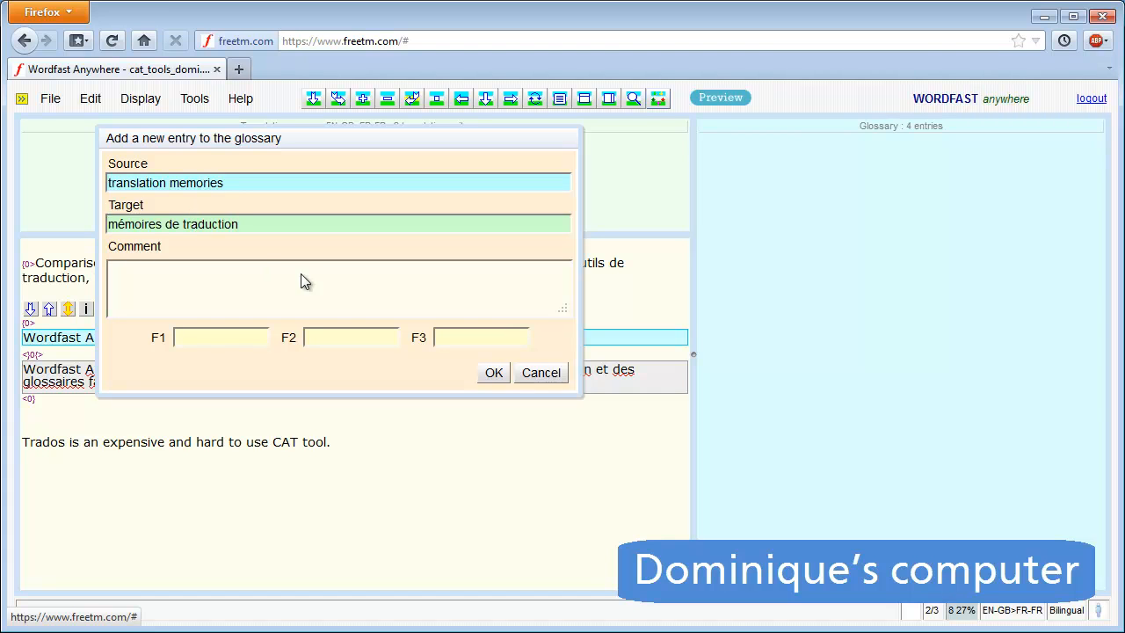
click(493, 373)
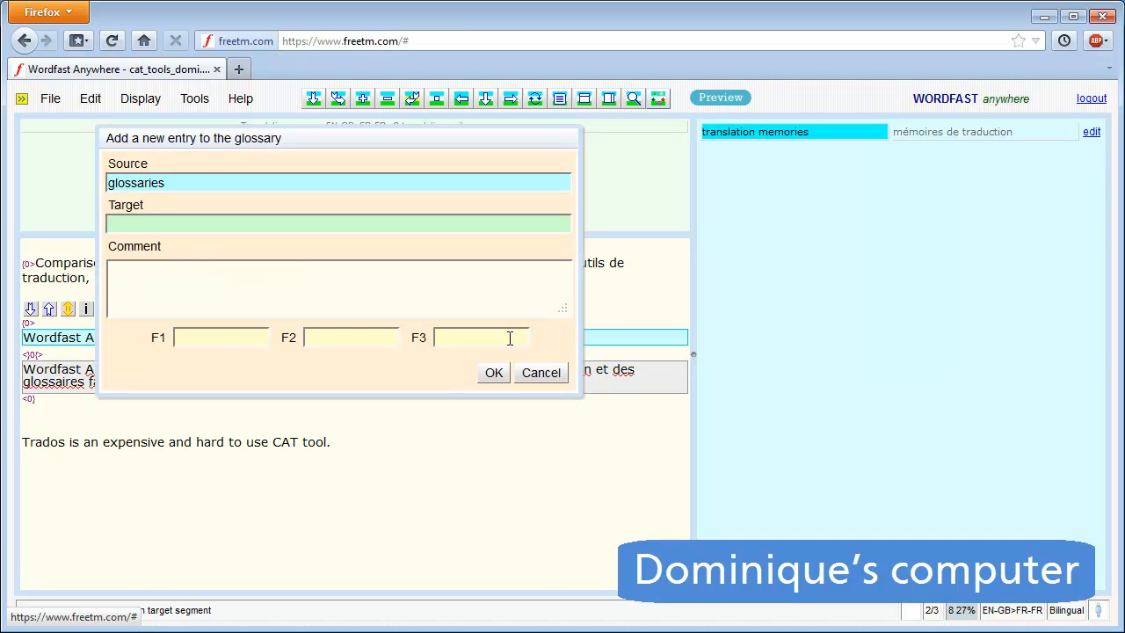
click(493, 373)
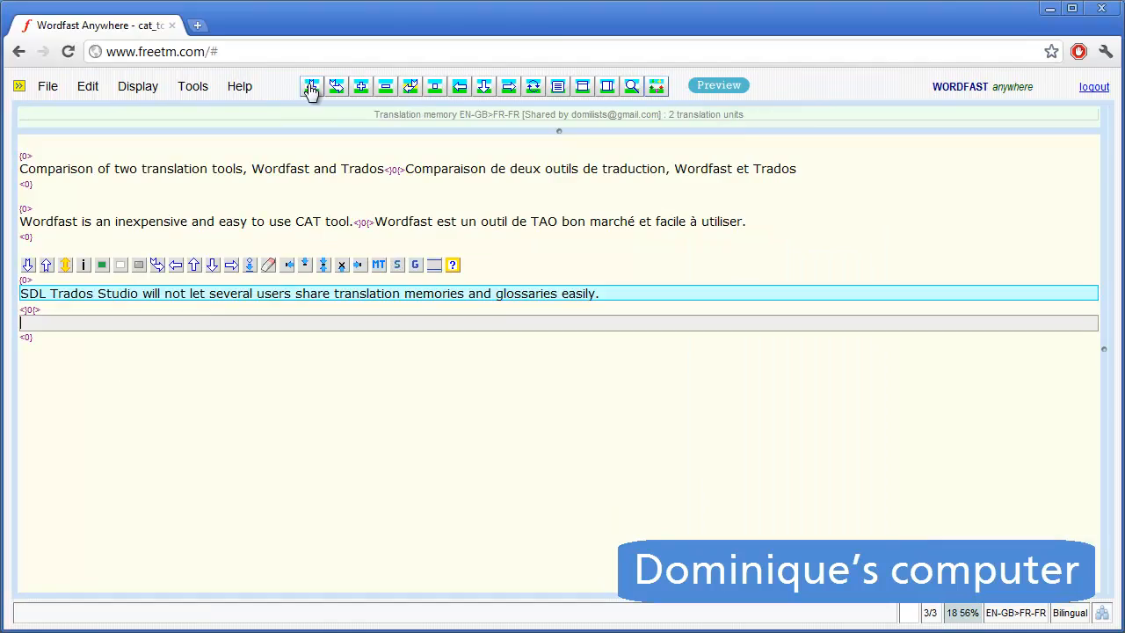
Adapt the 76% match to 'SDL Trados Studio ne permet pas…', commit it and finish the document
click(310, 87)
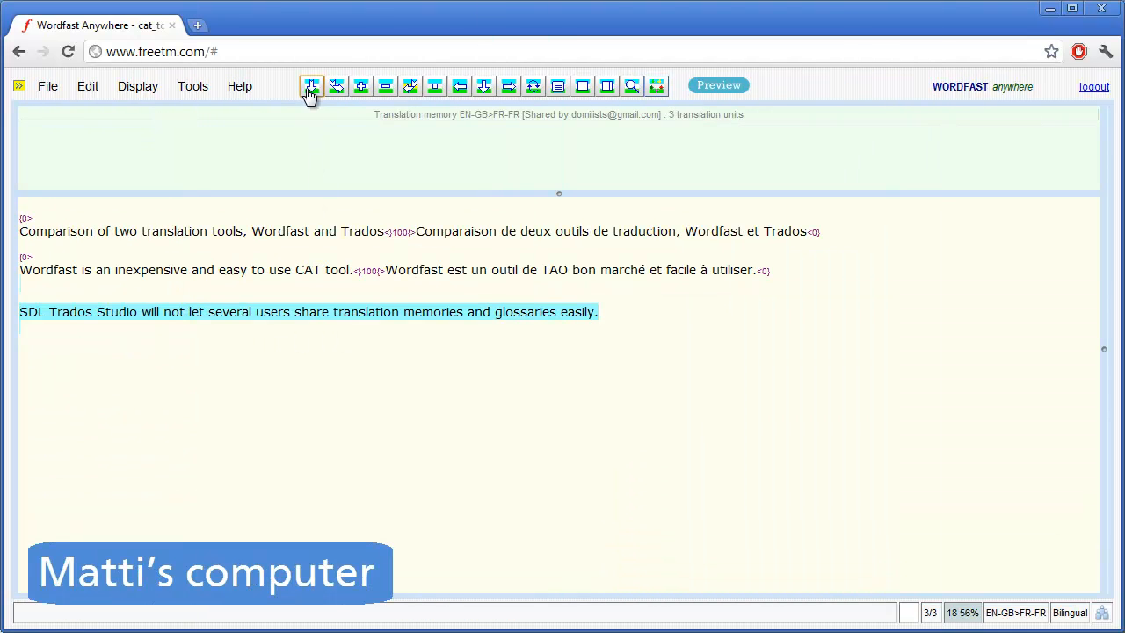
click(311, 86)
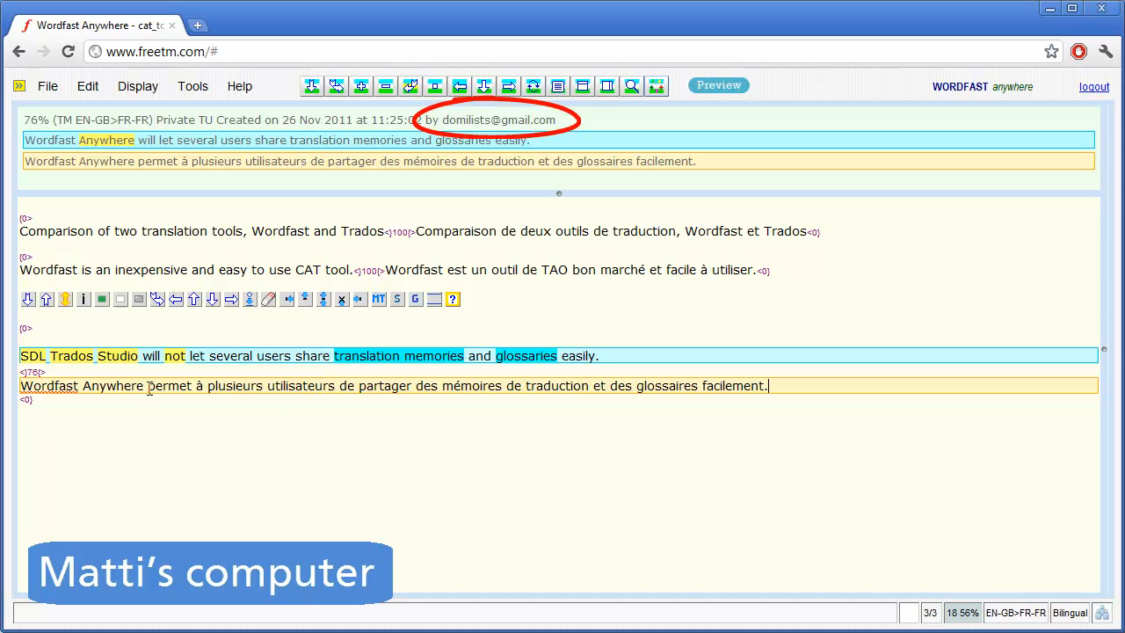
double_click(80, 387)
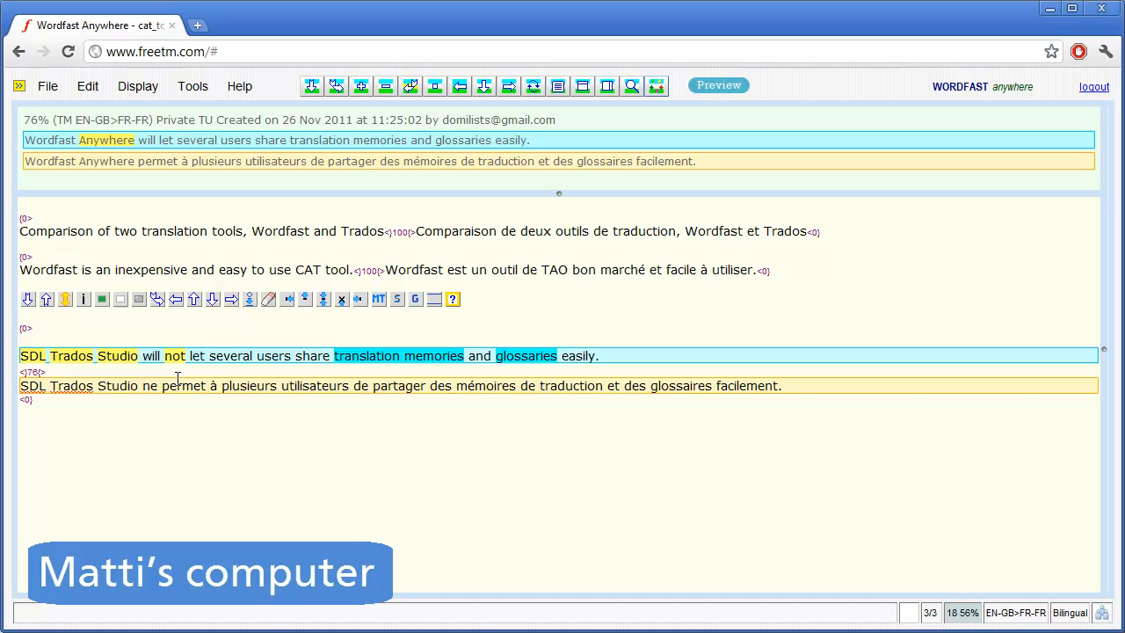
text(pas)
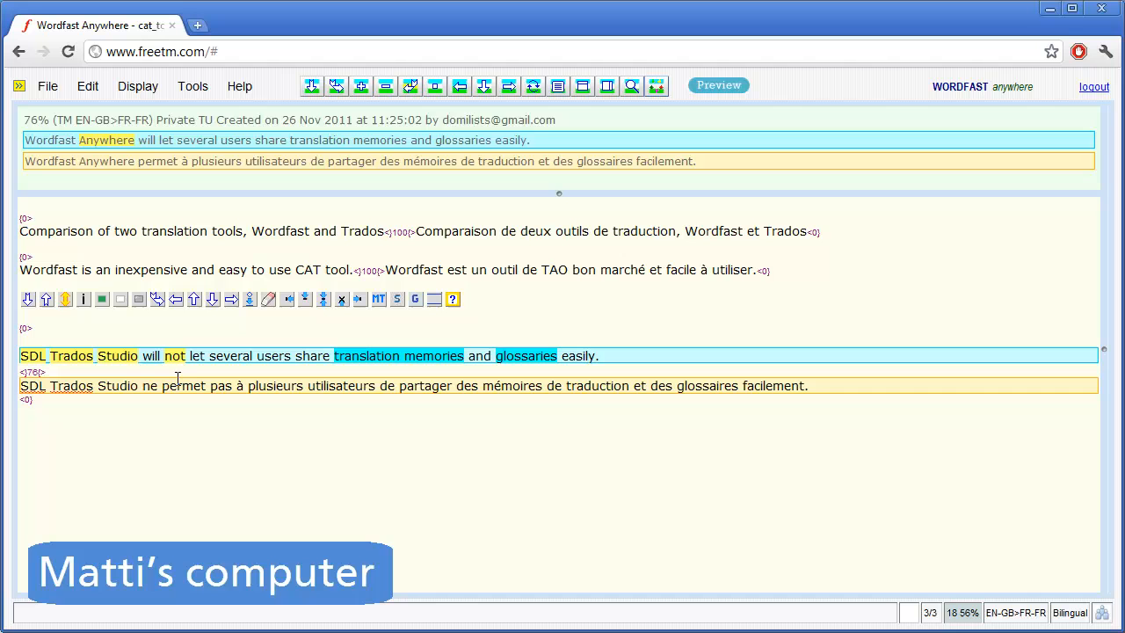
click(312, 86)
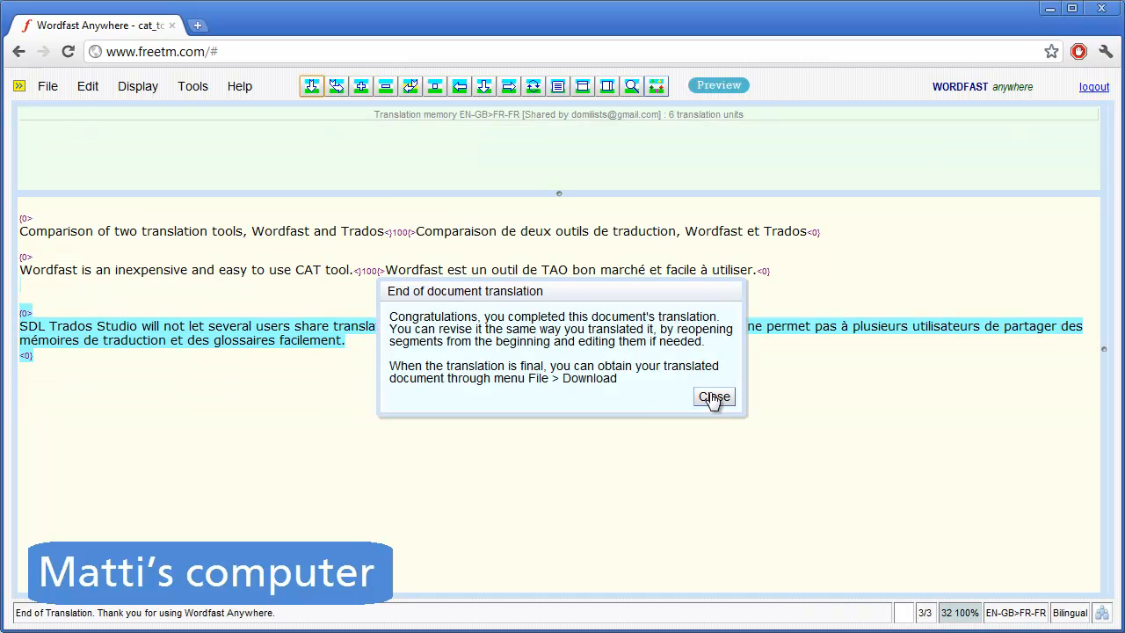
click(713, 398)
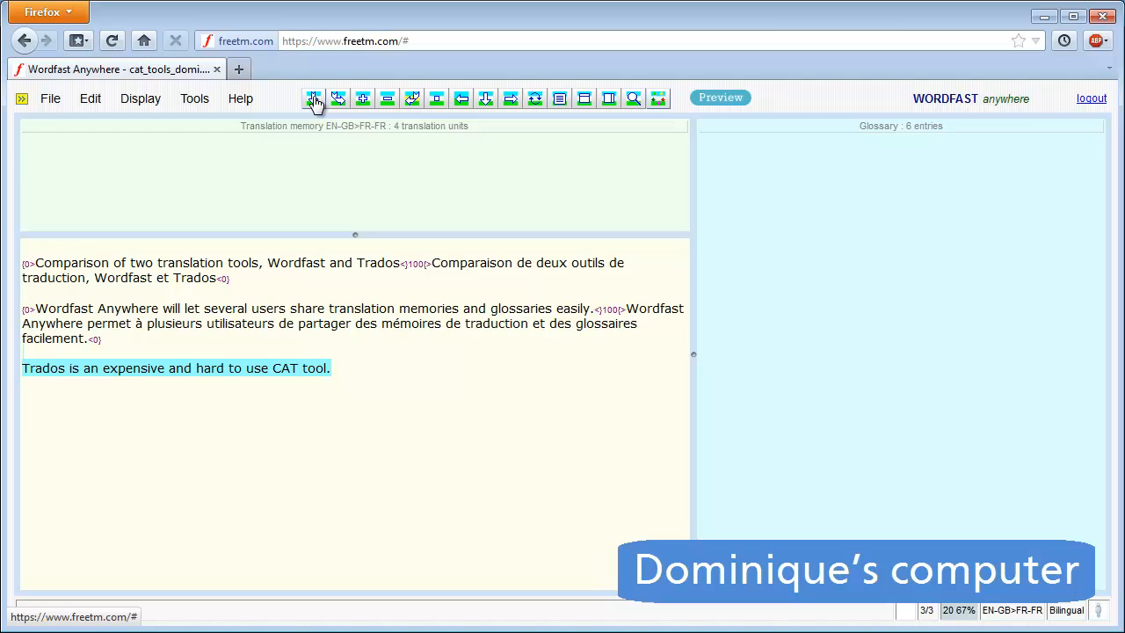
Open the third segment so the Trados sentence pre-fills from the 58% shared match
click(313, 98)
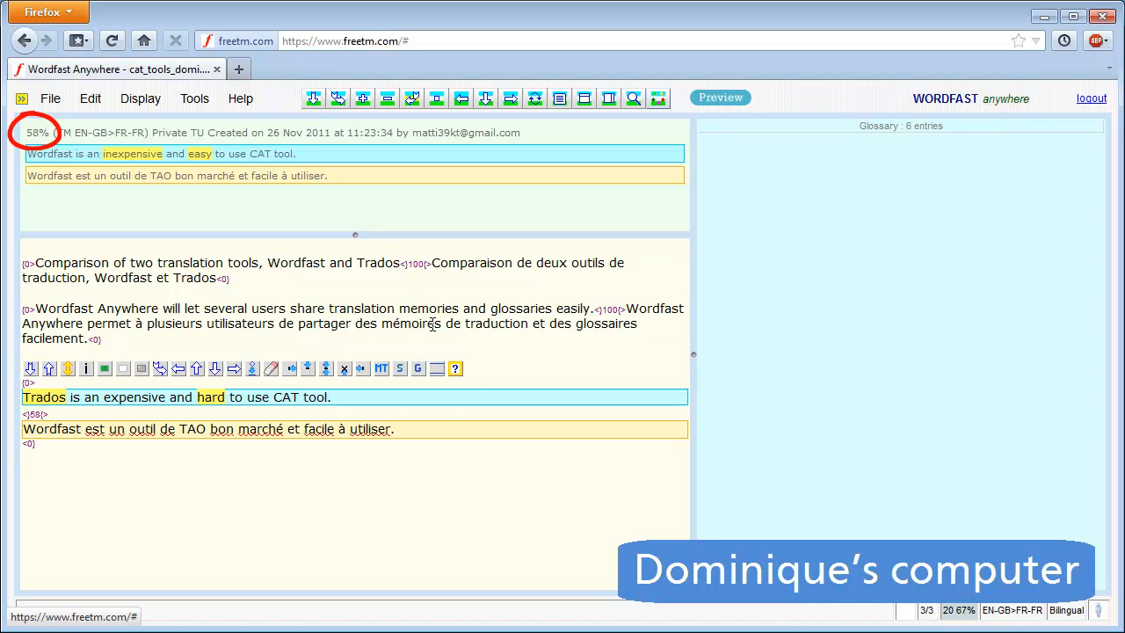